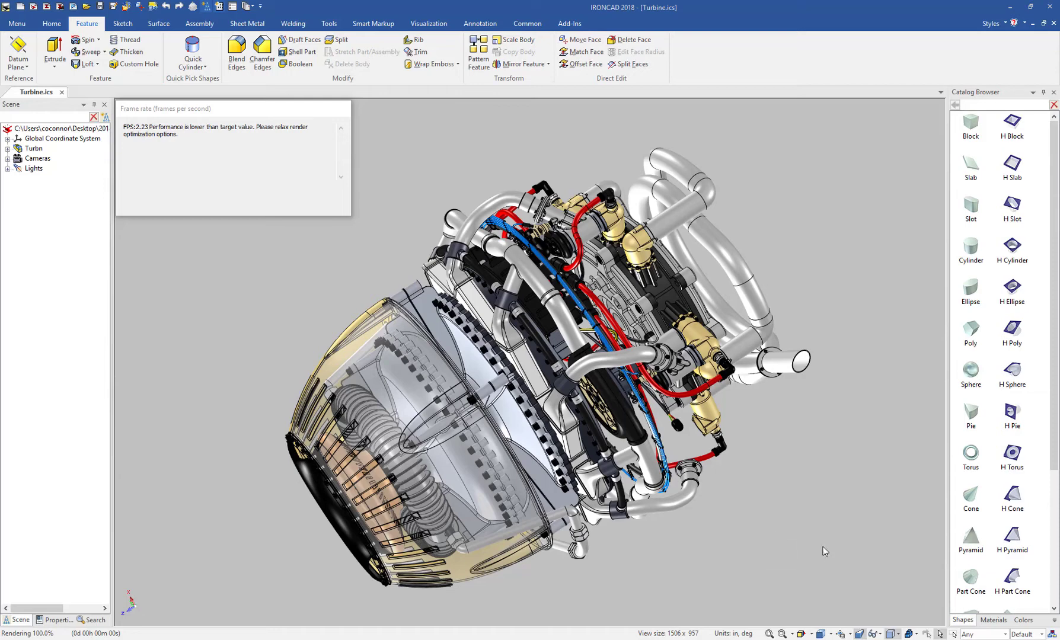
mouse_move(810, 528)
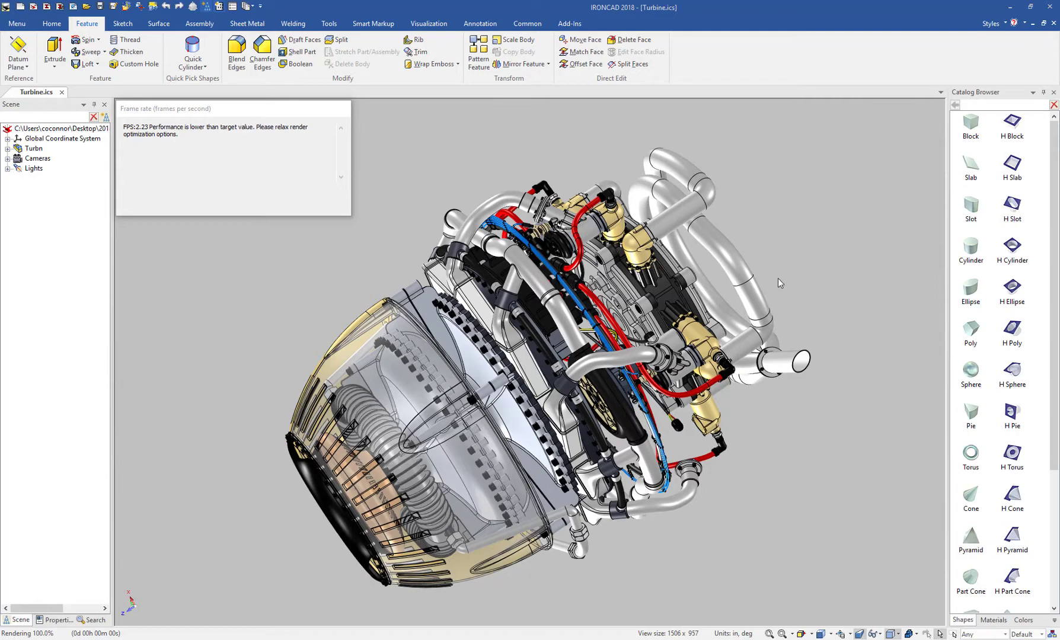
mouse_move(758, 229)
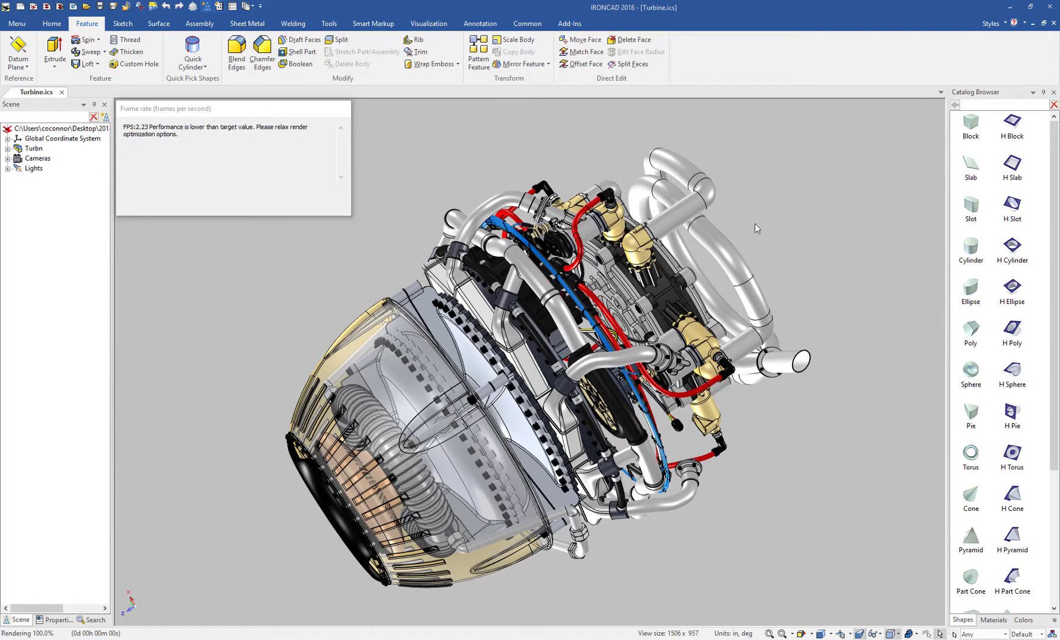
mouse_move(786, 237)
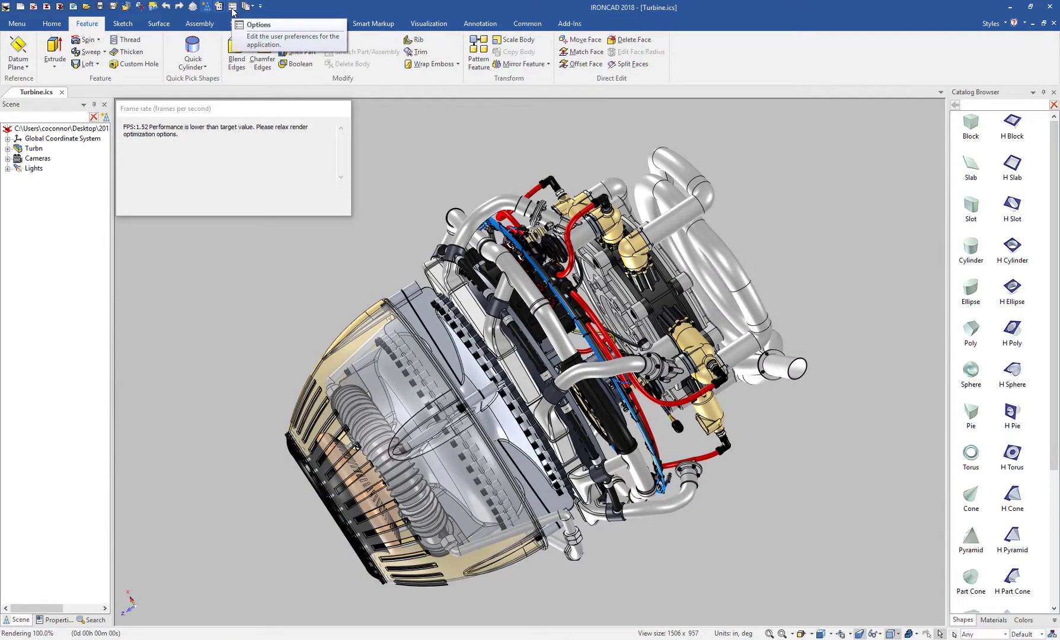
Step: Review the performance preferences and leave them unchanged
click(257, 25)
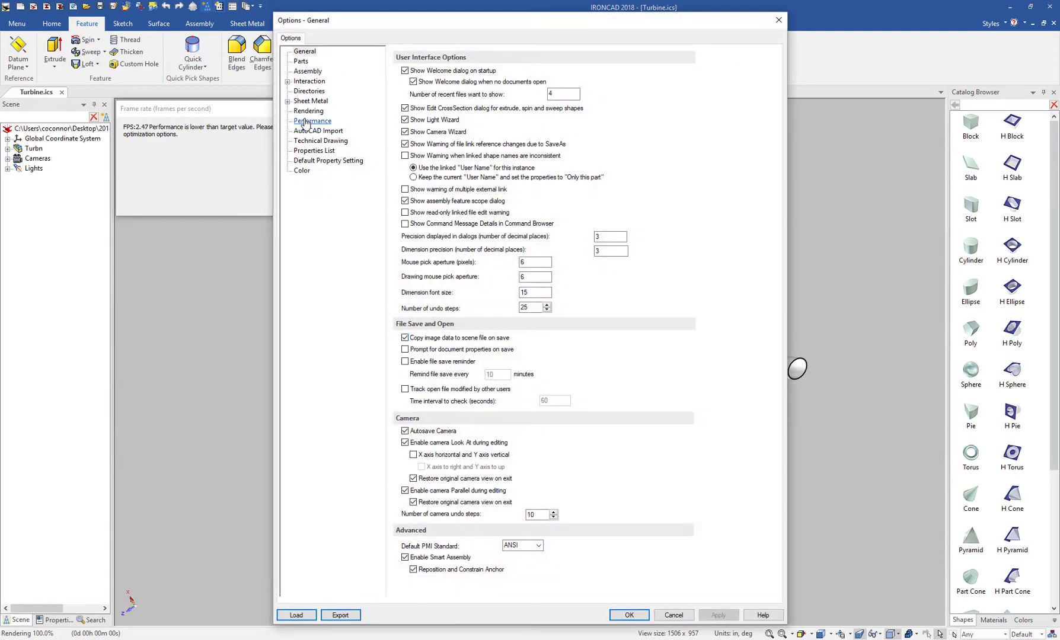
click(312, 119)
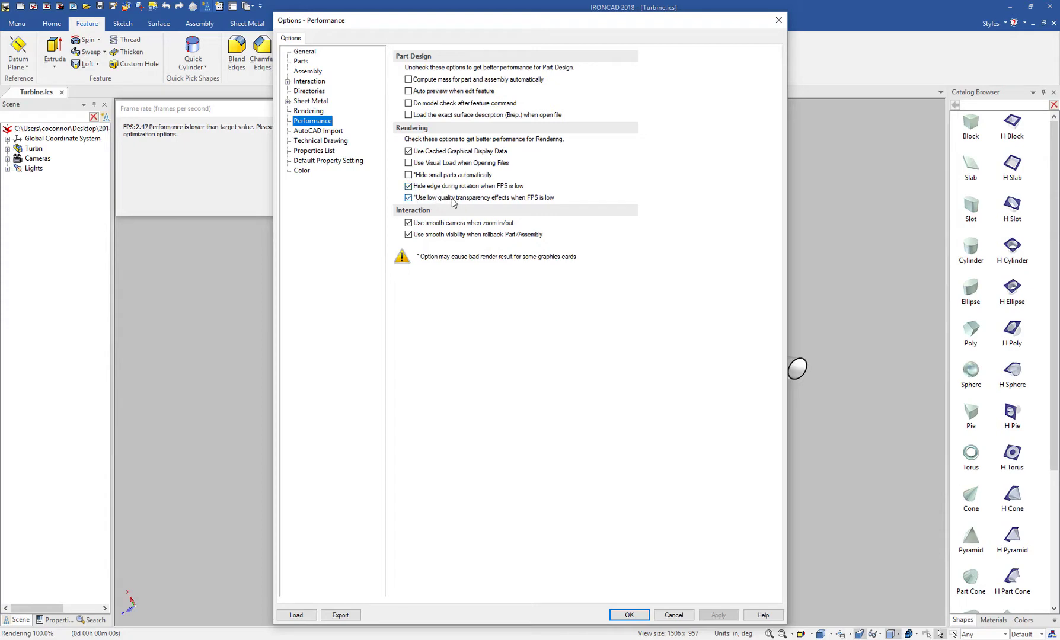
click(627, 616)
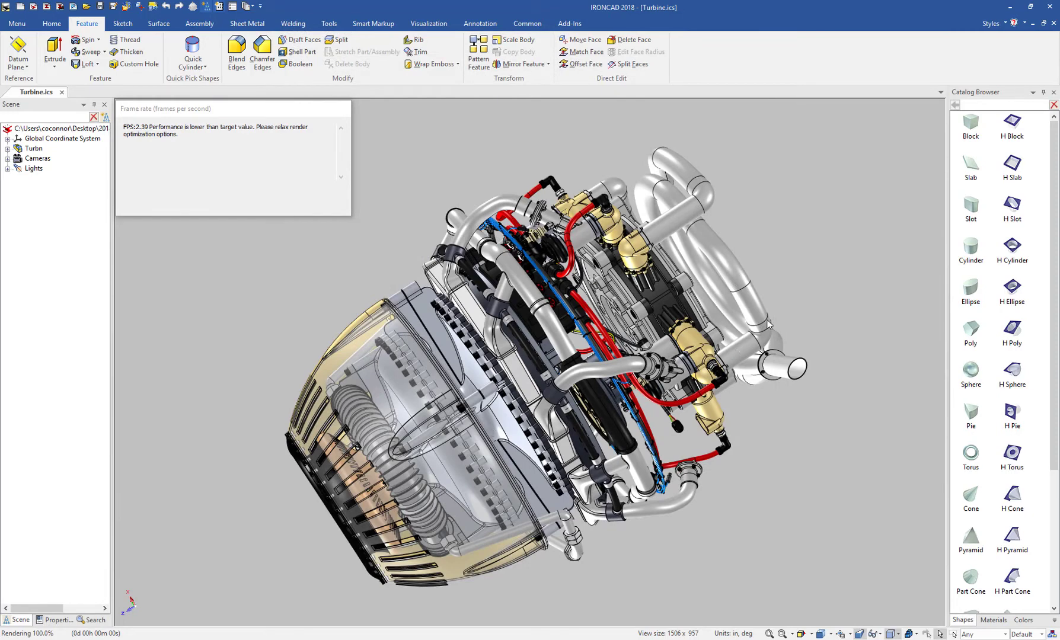
mouse_move(555, 329)
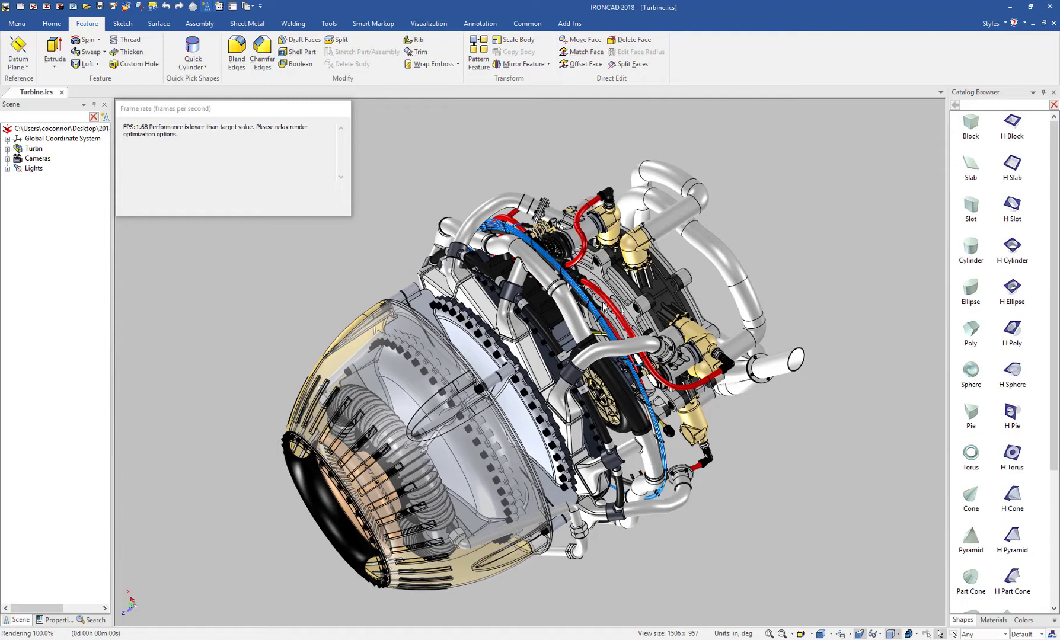
mouse_move(715, 320)
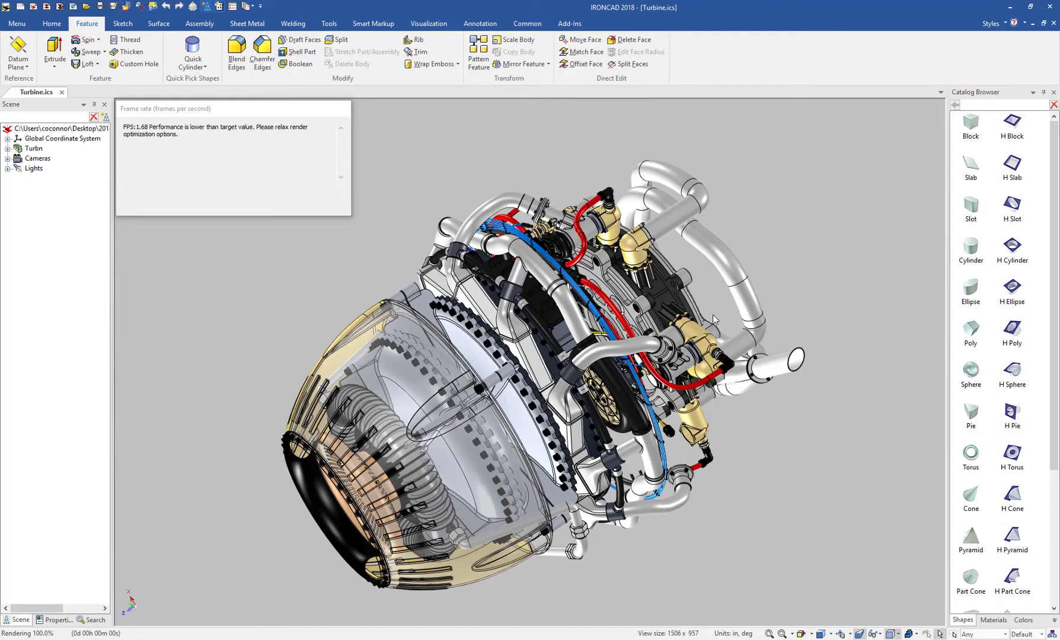
mouse_move(726, 287)
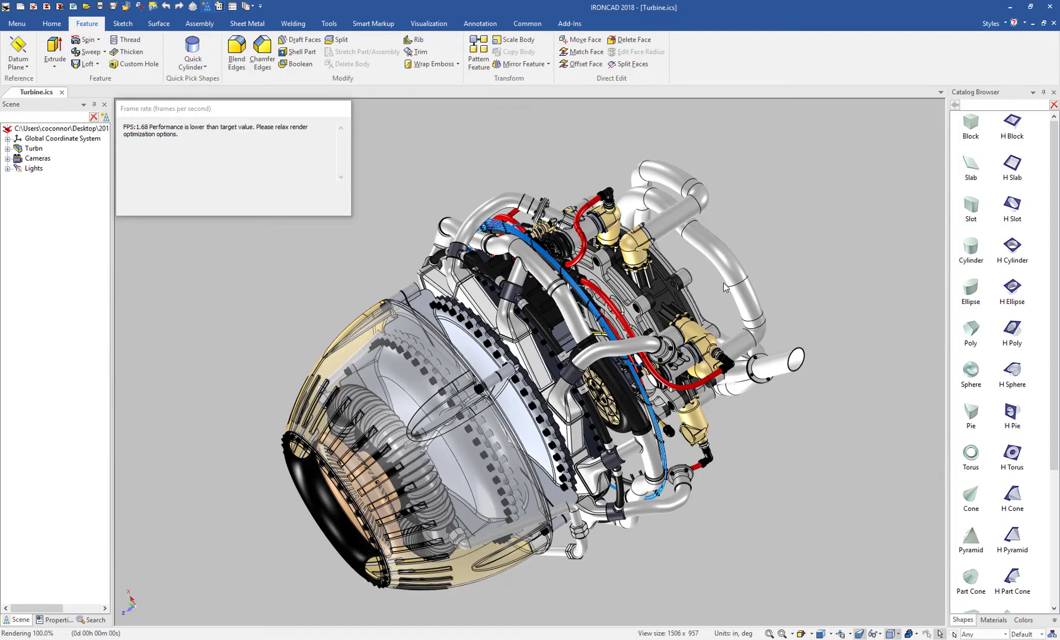
mouse_move(664, 303)
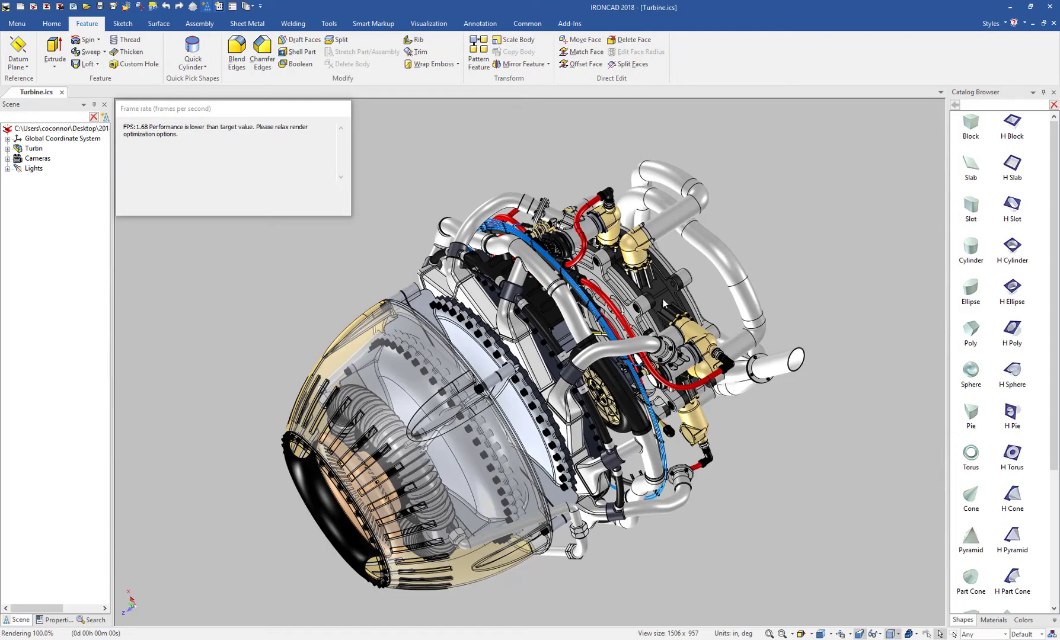
mouse_move(759, 227)
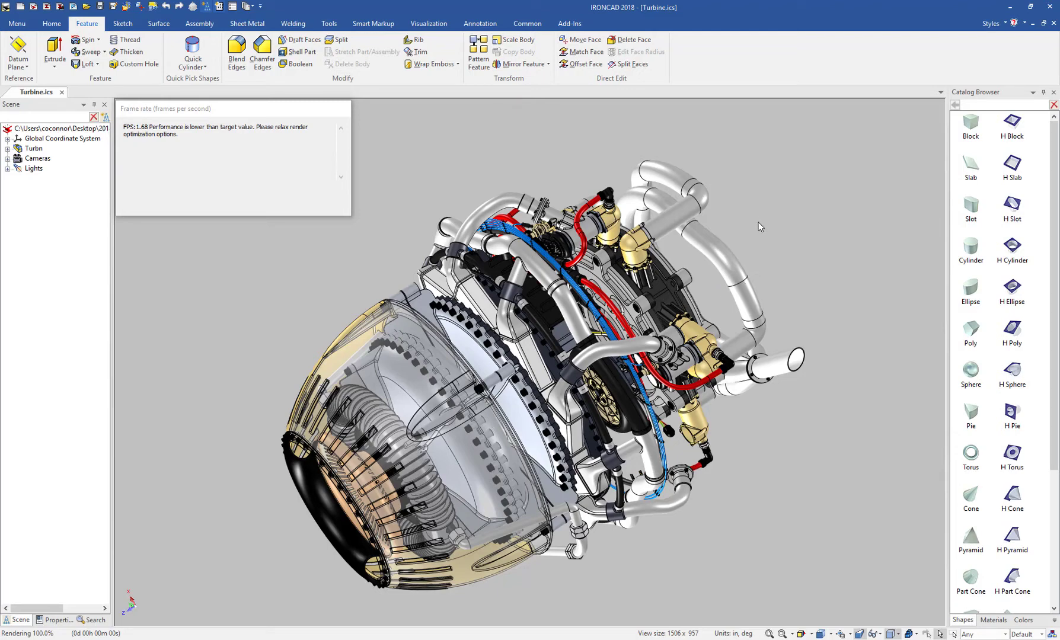
Step: In the scene's Realistic settings, enable Simplified Model Surface Display (Color Only) for Dynamic mode
right_click(759, 227)
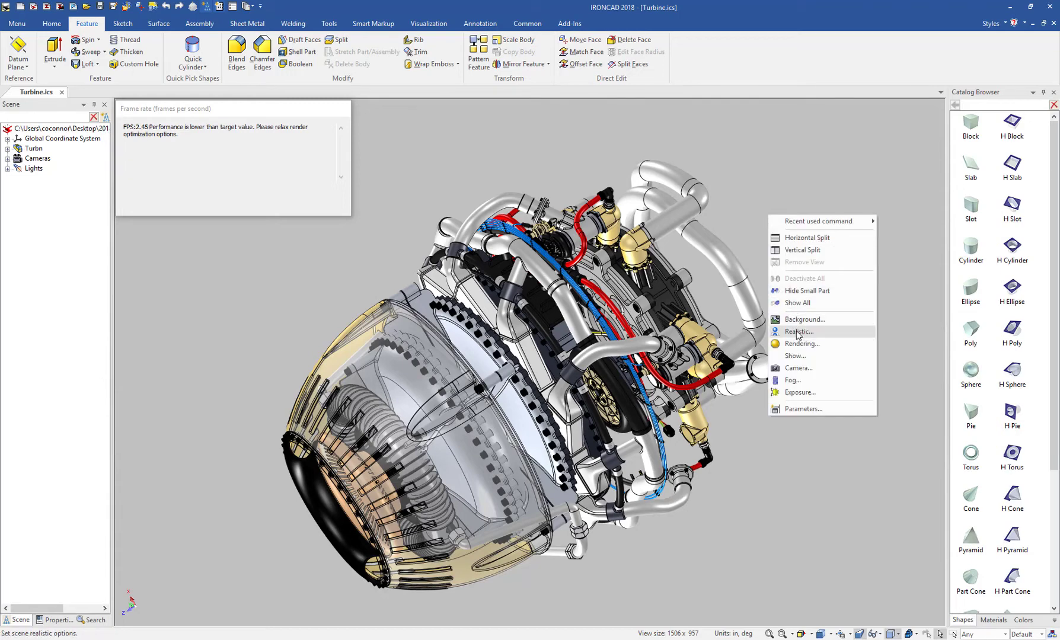
click(799, 330)
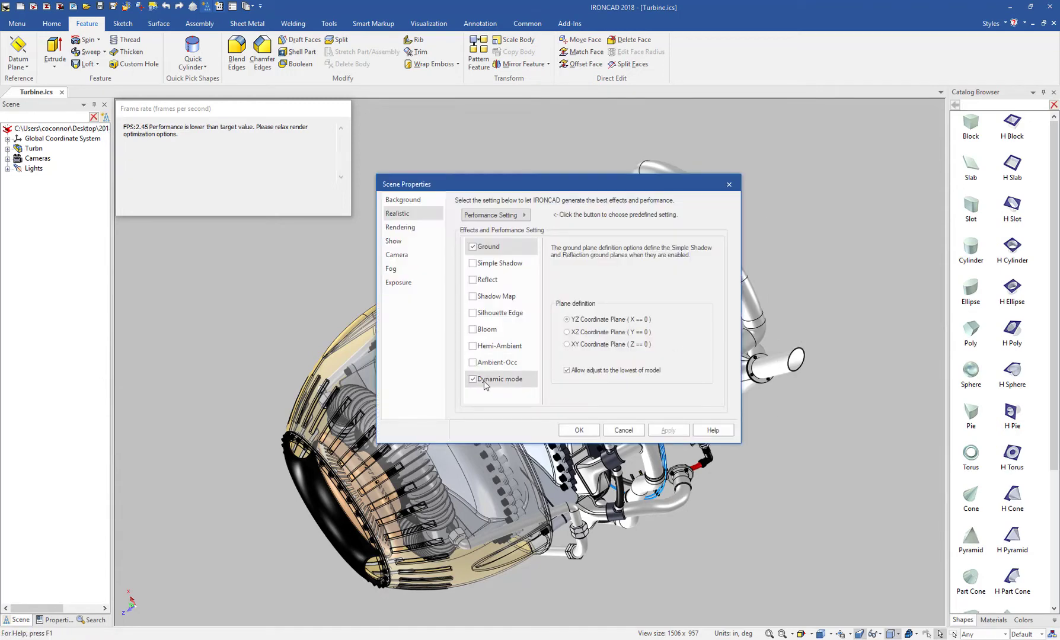
click(496, 378)
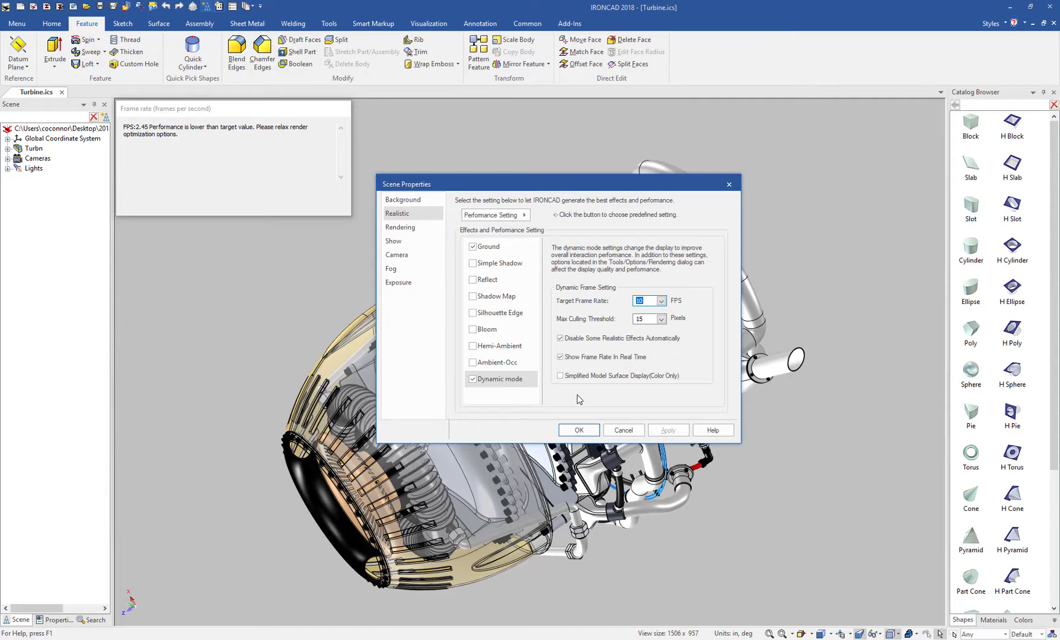
mouse_move(567, 389)
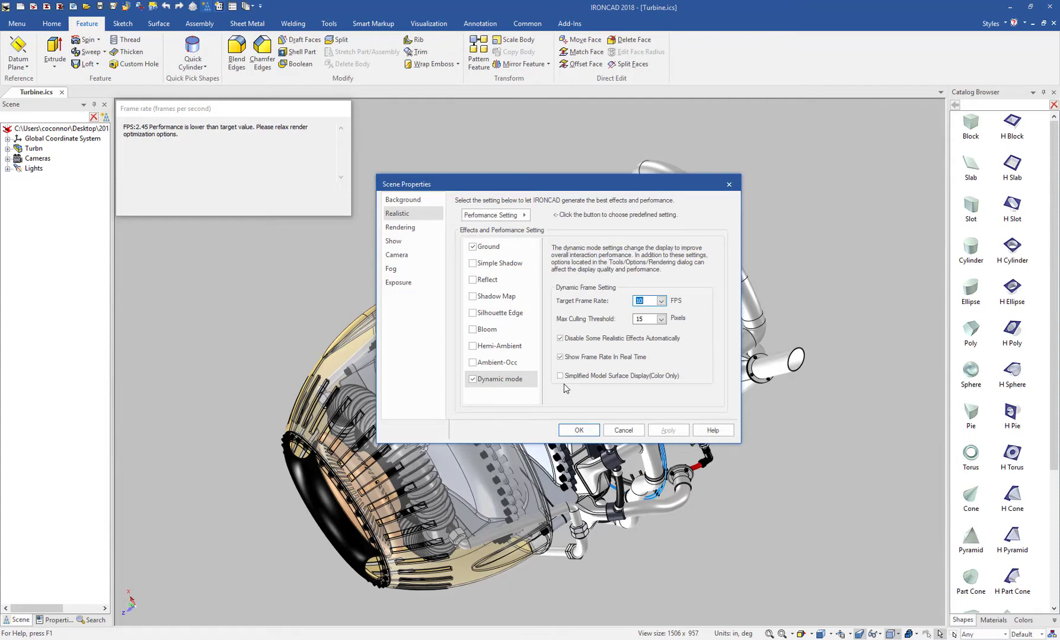
click(560, 374)
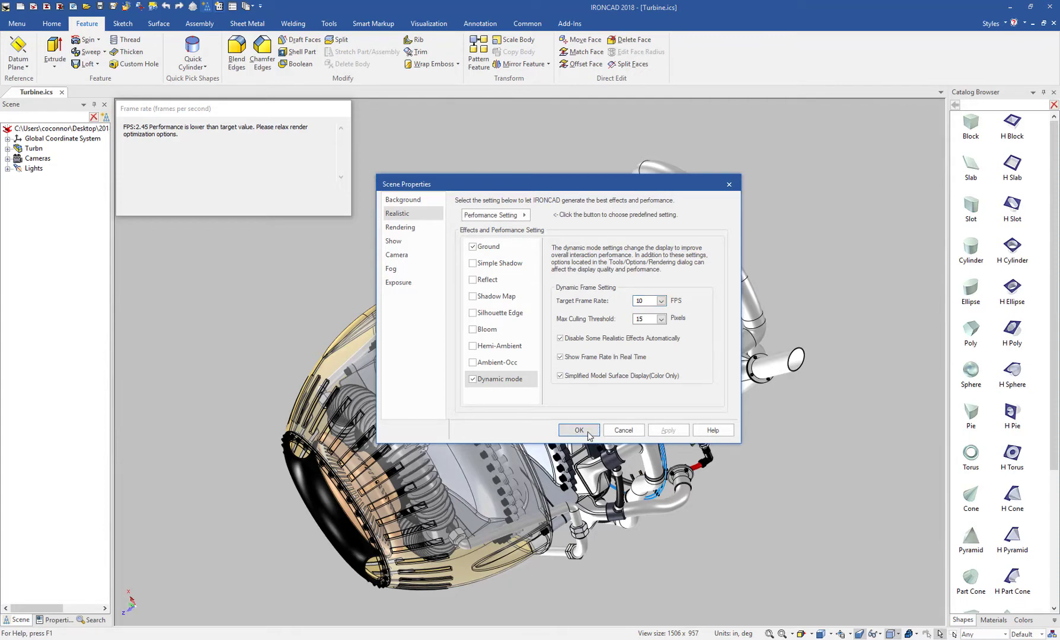
click(577, 431)
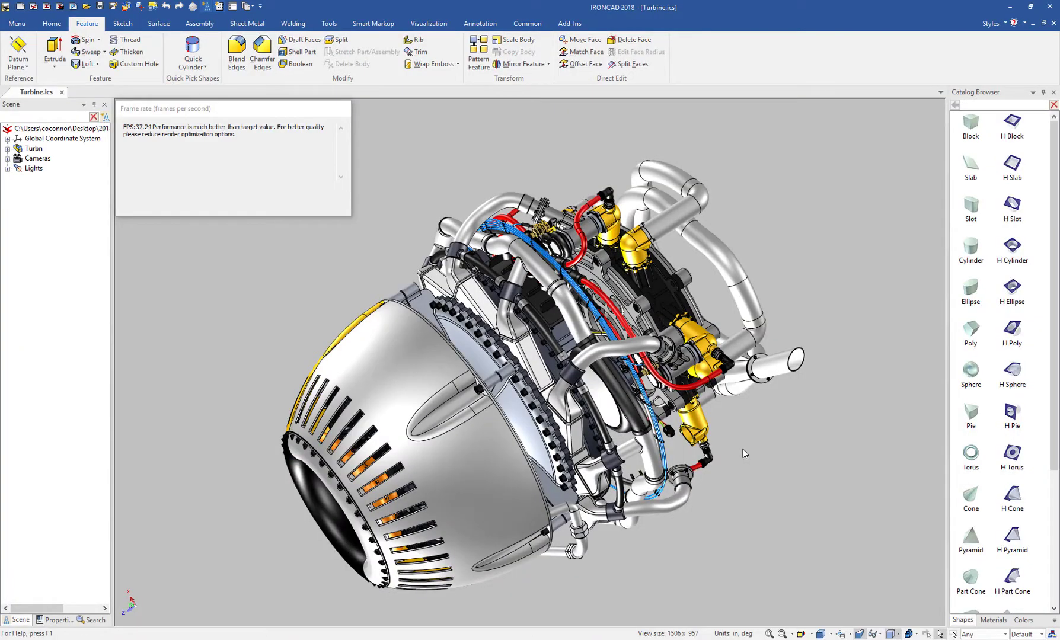
mouse_move(827, 234)
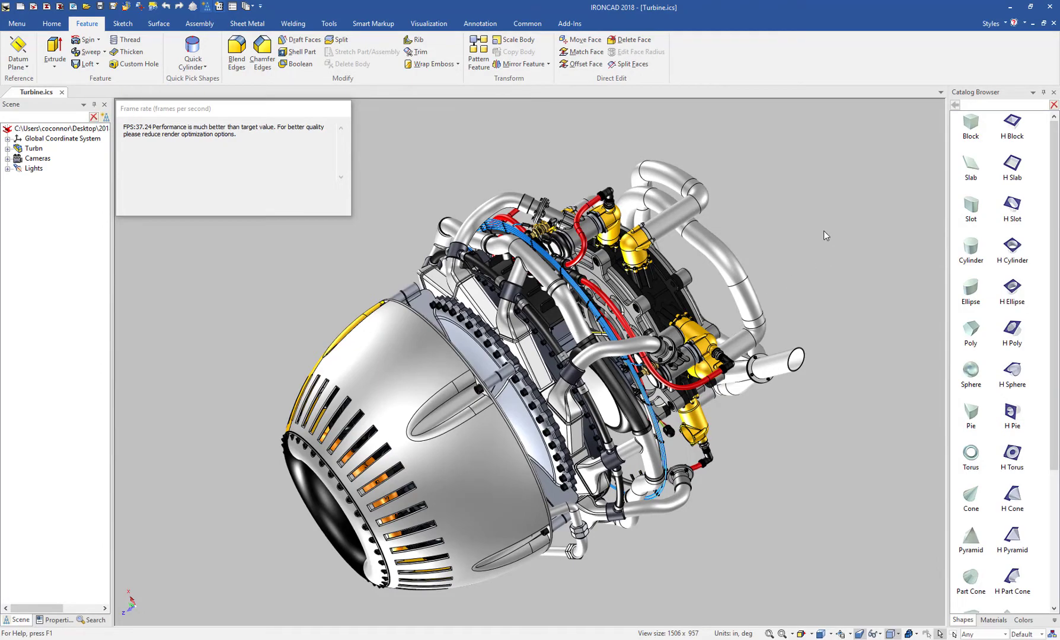
mouse_move(710, 235)
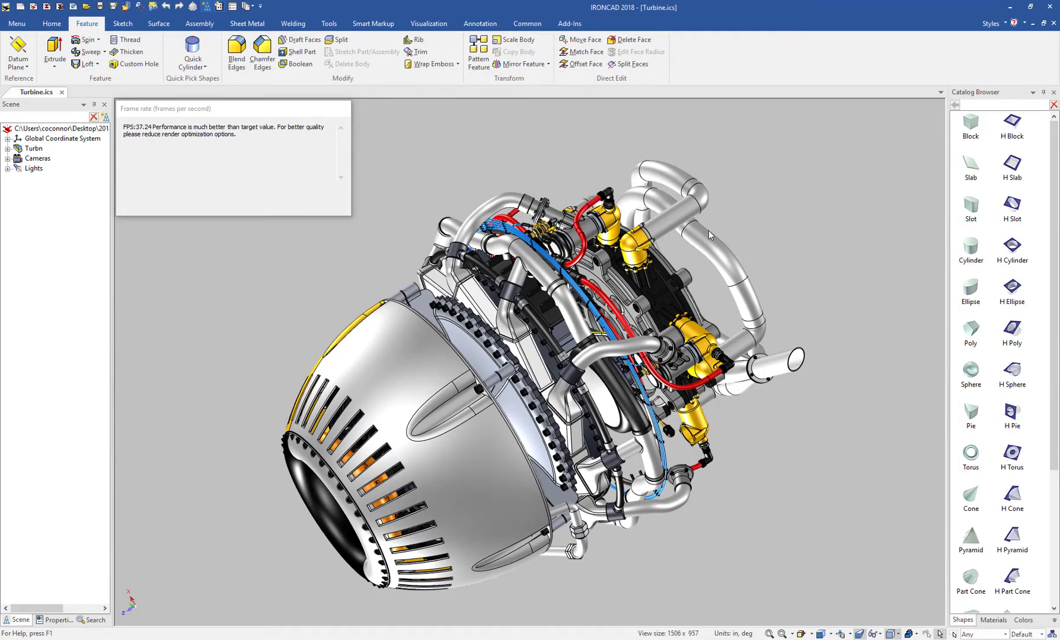